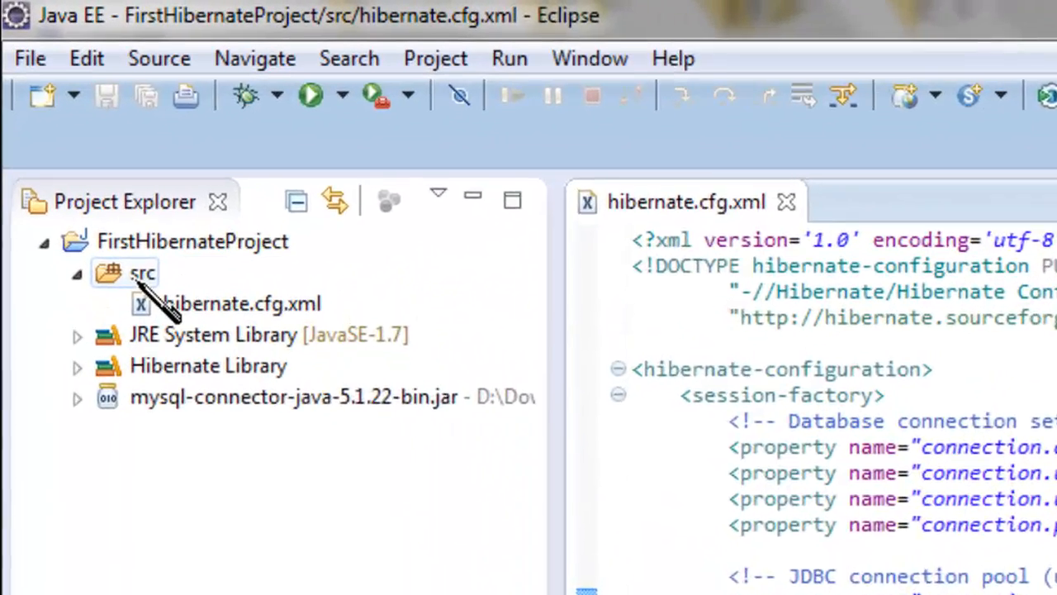
- Start a new Java class from the src folder and name it Student_Info
{"action": "right_click", "coordinate": [144, 272]}
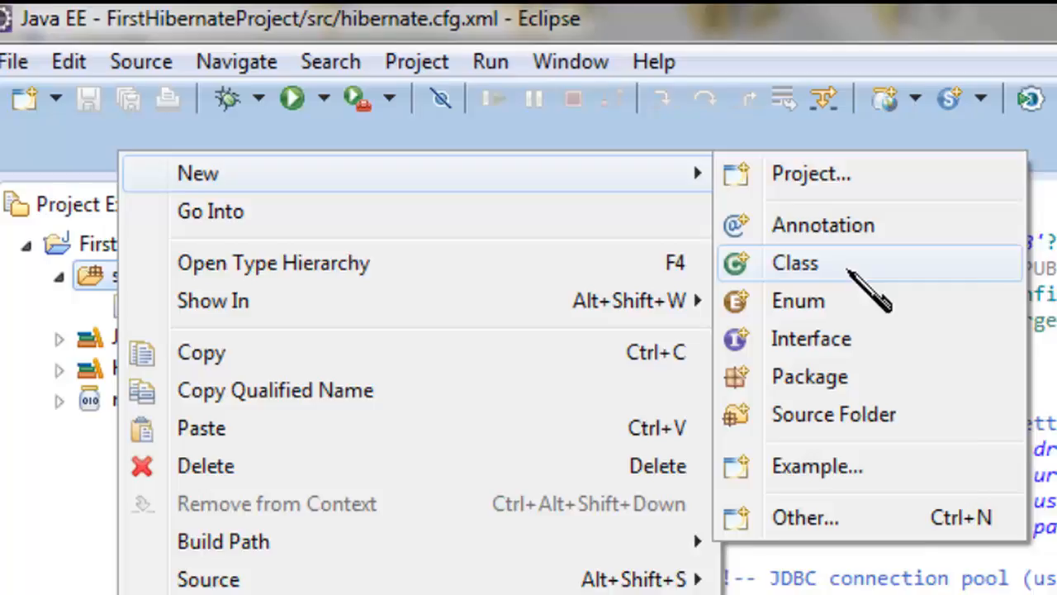
{"action": "left_click", "coordinate": [795, 263]}
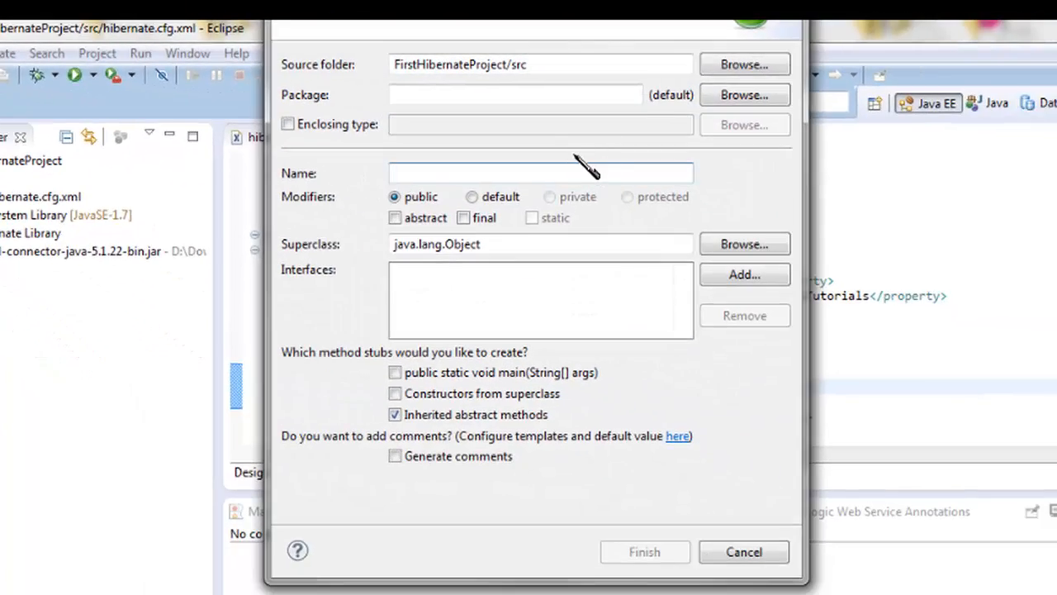
{"action": "type", "text": "Studnet"}
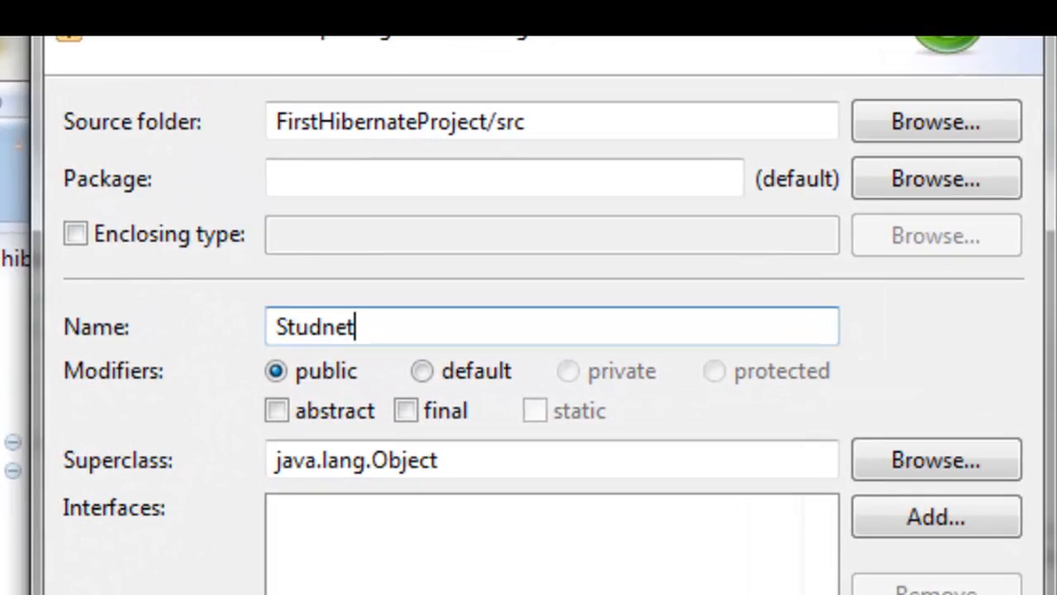
{"action": "key", "text": "BackSpace"}
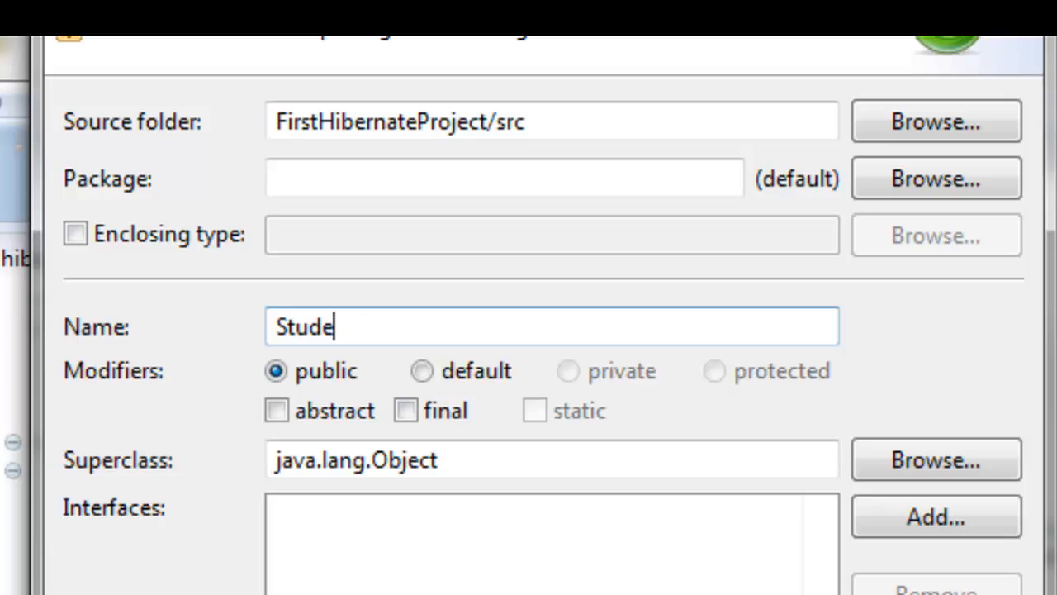
{"action": "type", "text": "nt_"}
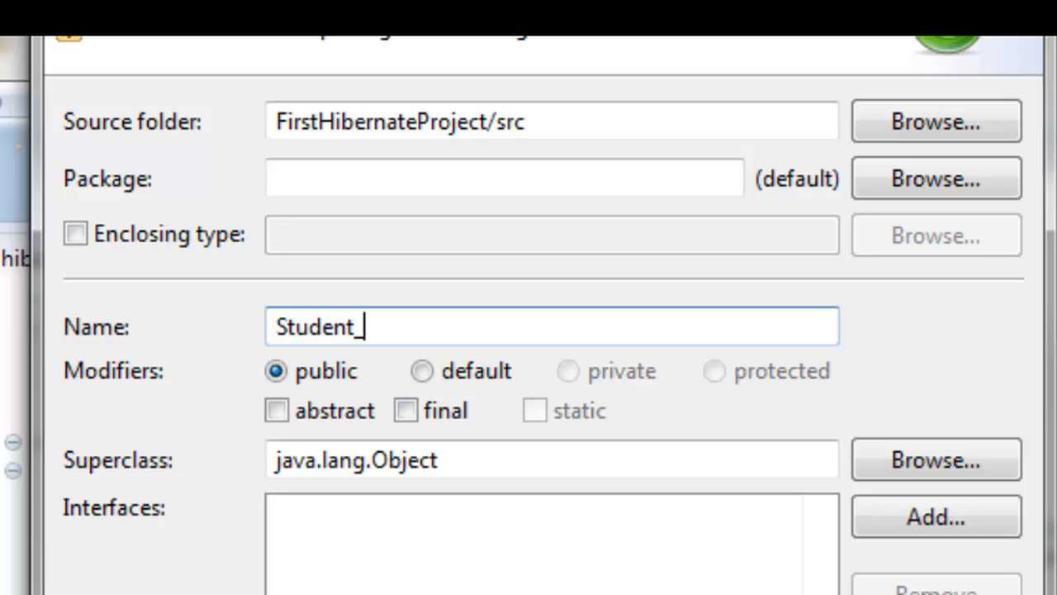
{"action": "type", "text": "Info"}
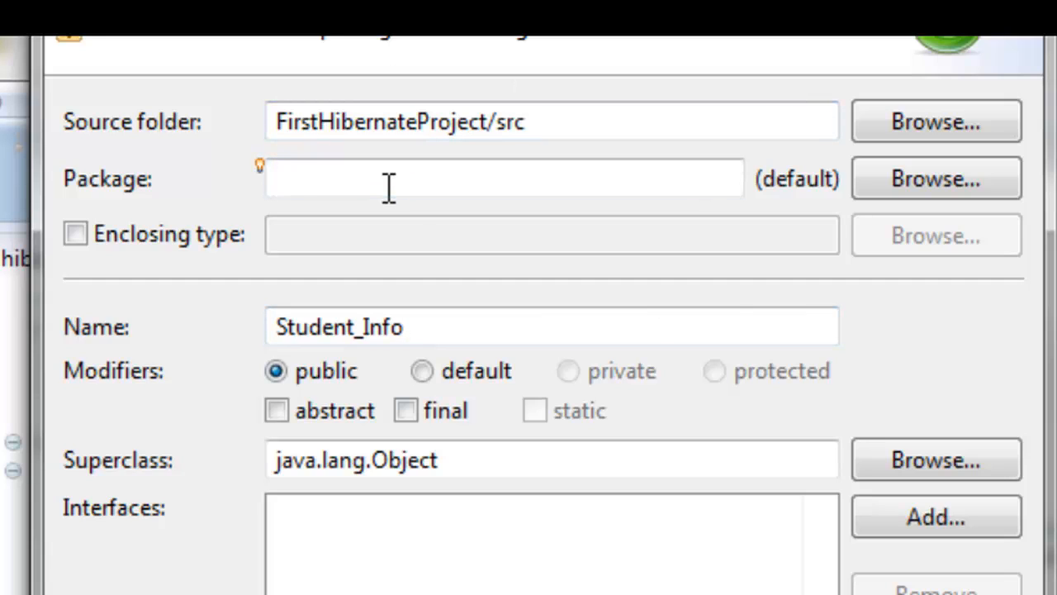
- Set the package to com.gontuseries.hibernate and finish creating the class
{"action": "type", "text": "com.gontuse"}
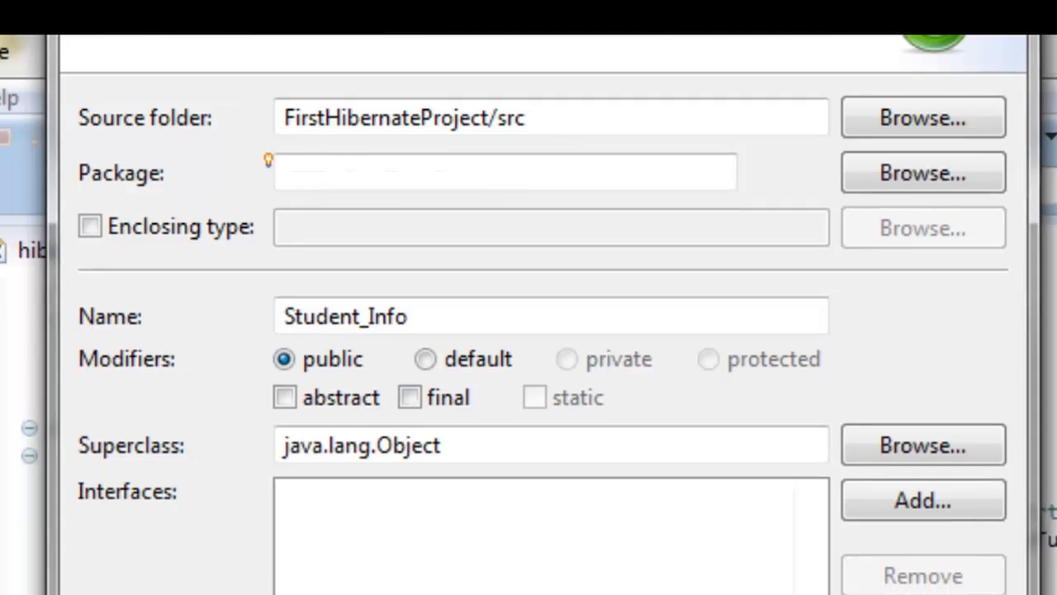
{"action": "type", "text": "com.gontuseries.hibernate"}
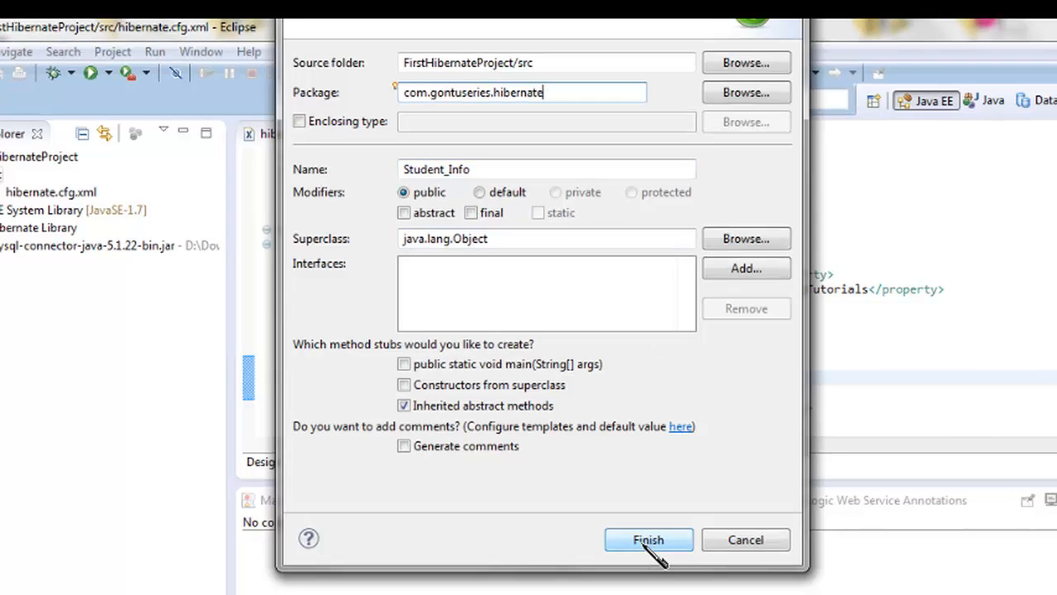
{"action": "left_click", "coordinate": [648, 539]}
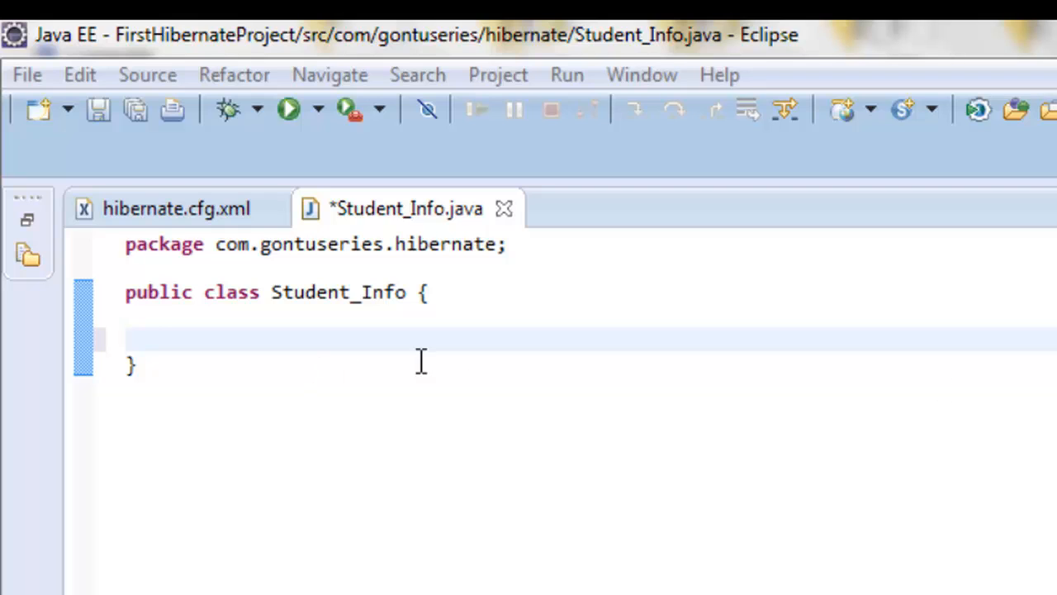
{"action": "mouse_move", "coordinate": [934, 310]}
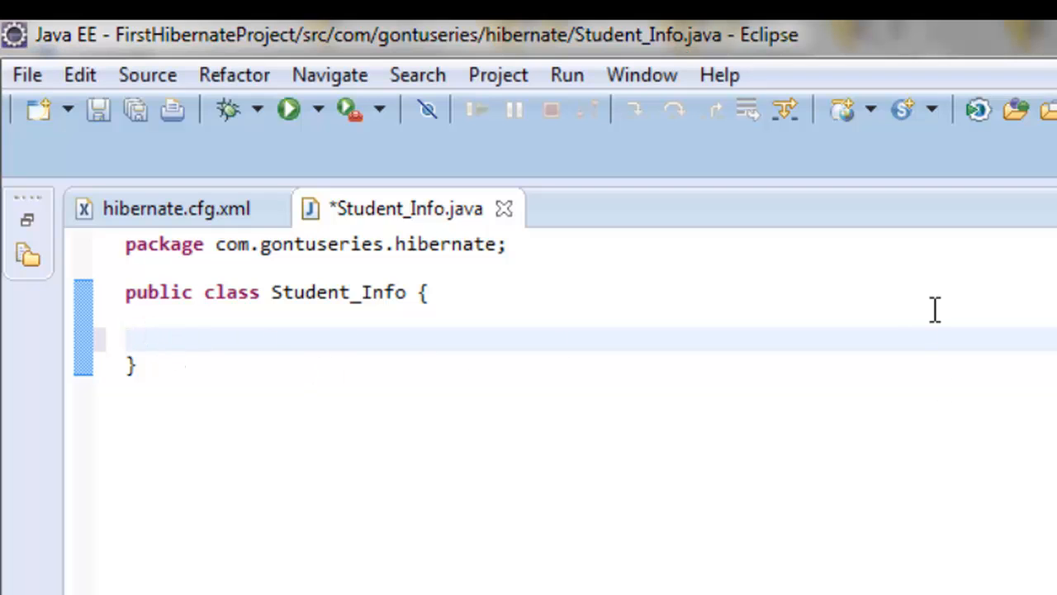
- Declare the fields 'private int rollNo;' and 'private String name;' in Student_Info
{"action": "type", "text": "private"}
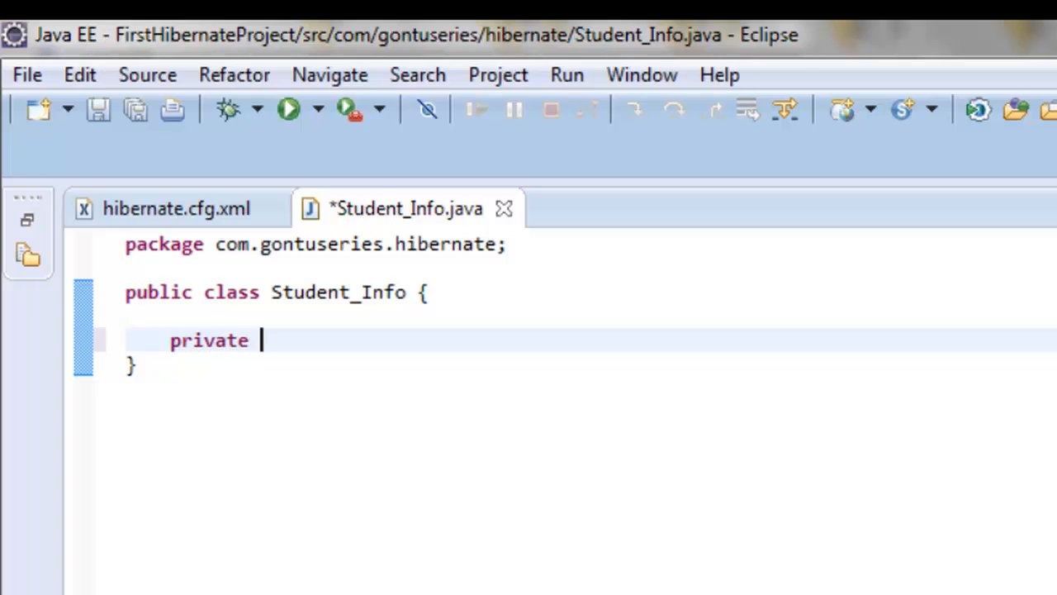
{"action": "type", "text": "int roll"}
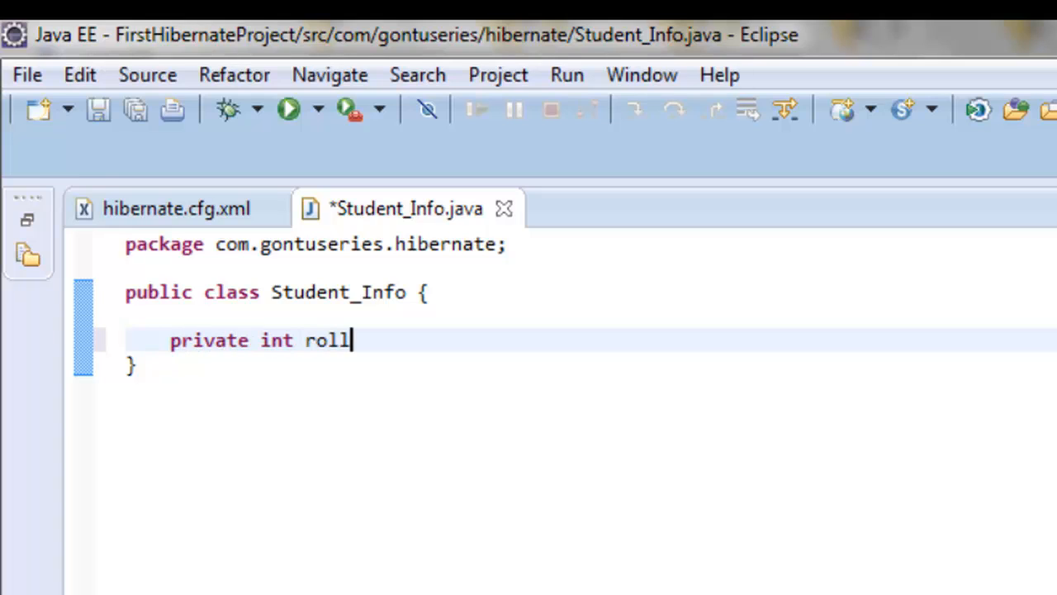
{"action": "type", "text": "No;"}
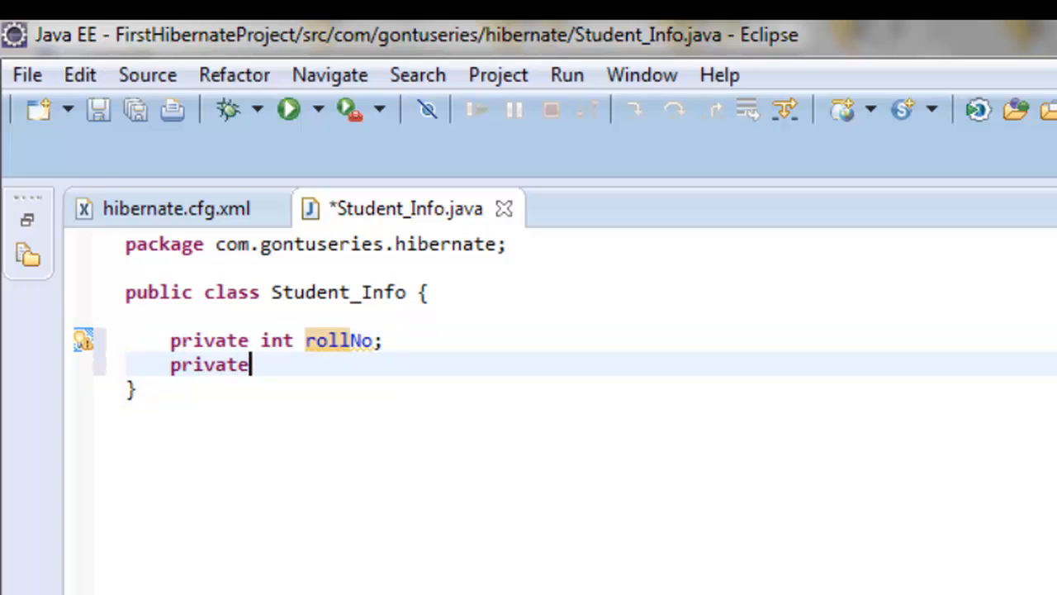
{"action": "type", "text": "String"}
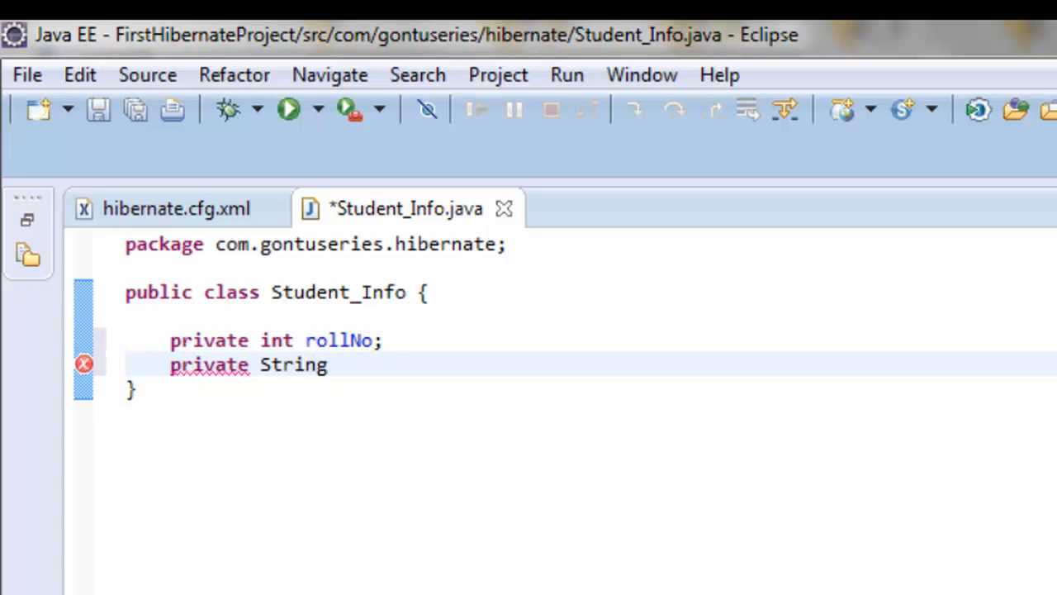
{"action": "type", "text": "name;"}
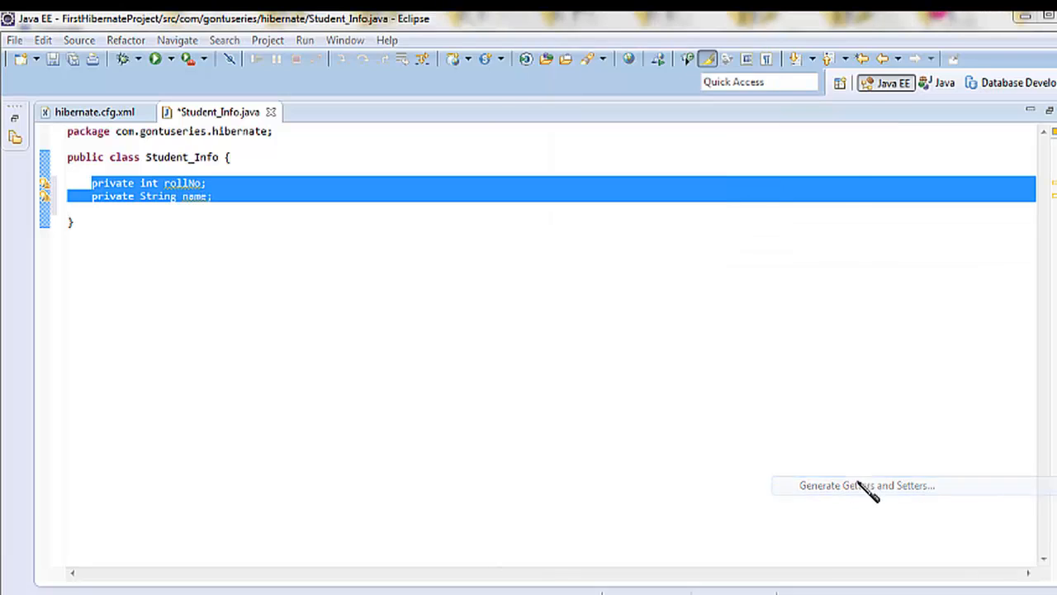
- Generate getters and setters for rollNo and name via Source > Generate Getters and Setters
{"action": "left_click", "coordinate": [865, 484]}
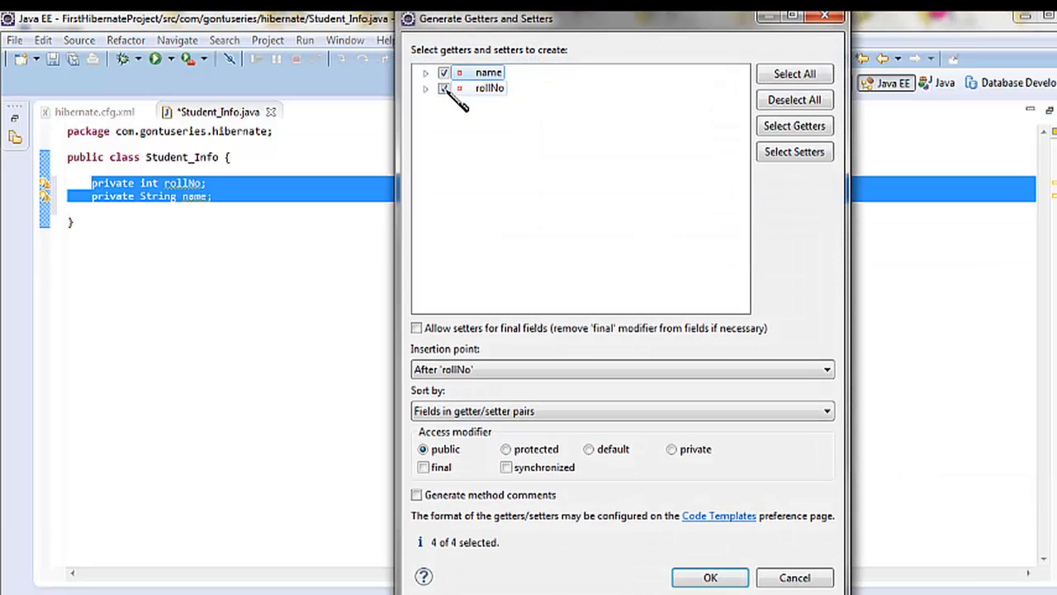
{"action": "left_click", "coordinate": [710, 578]}
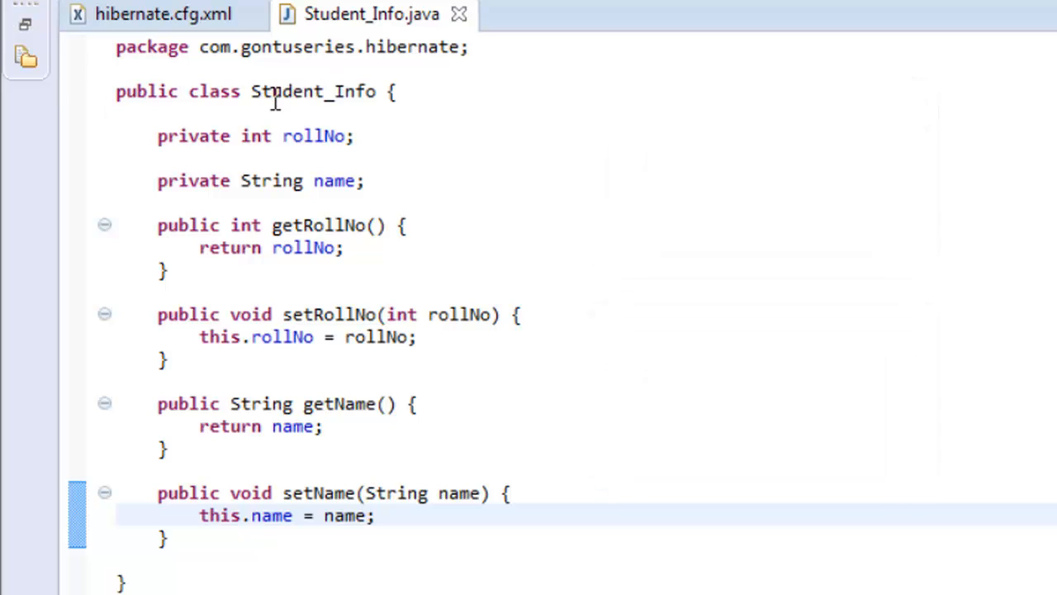
{"action": "left_click", "coordinate": [120, 90]}
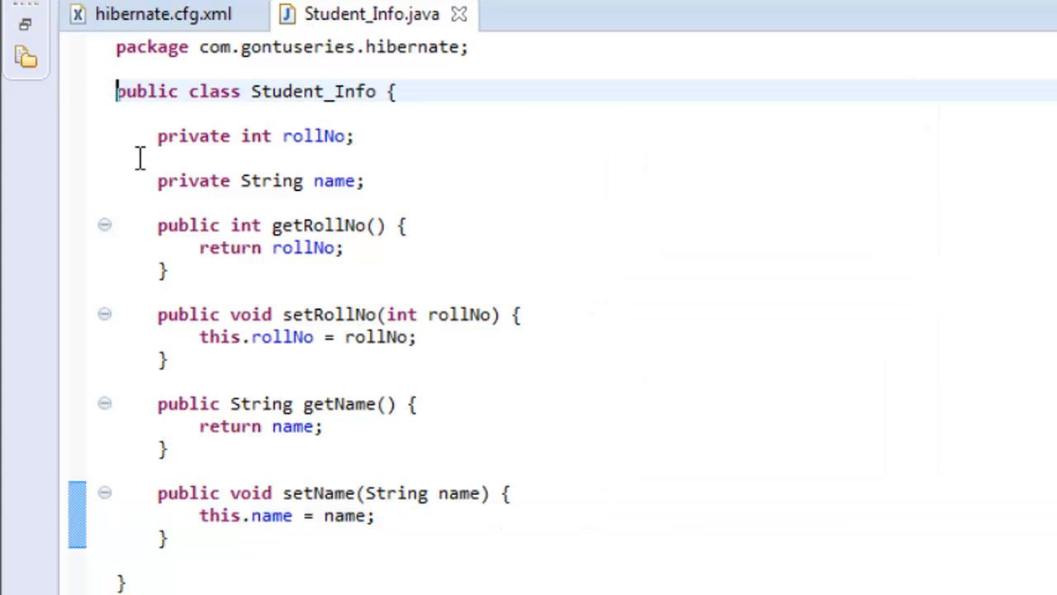
{"action": "type", "text": "@"}
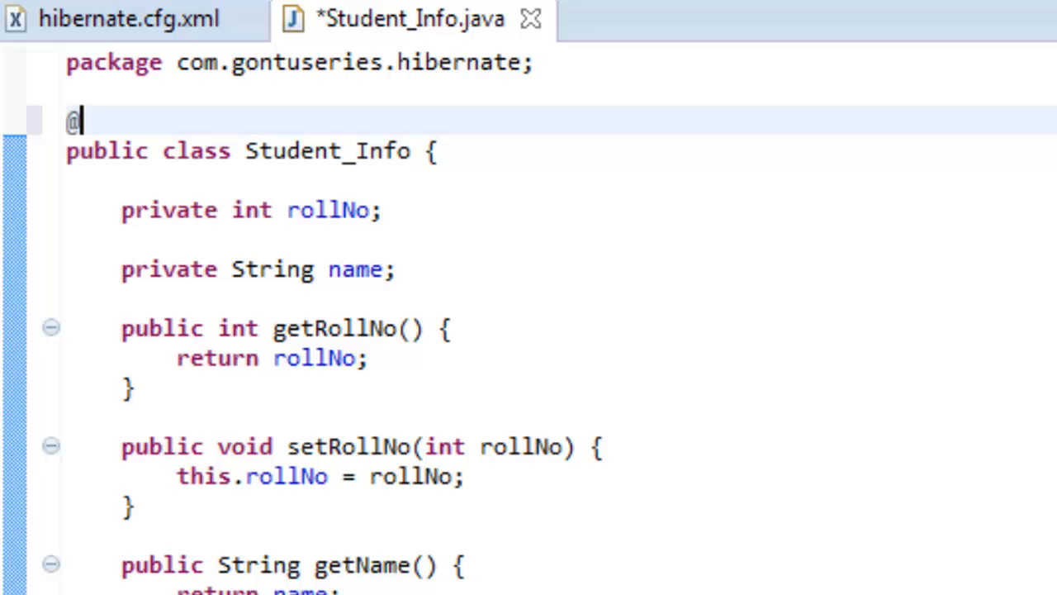
{"action": "type", "text": "Entity"}
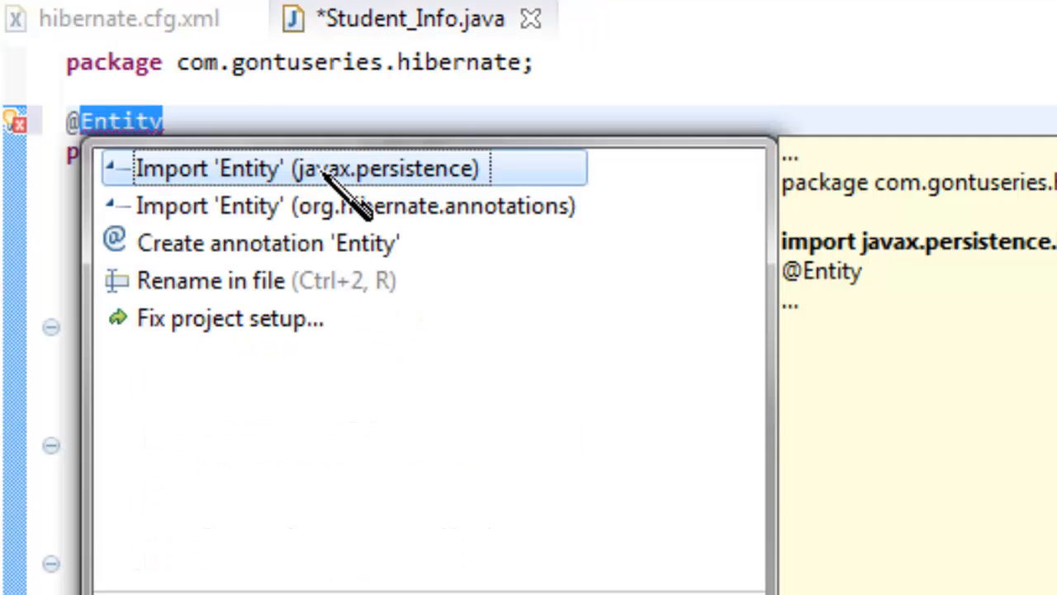
{"action": "left_click", "coordinate": [310, 168]}
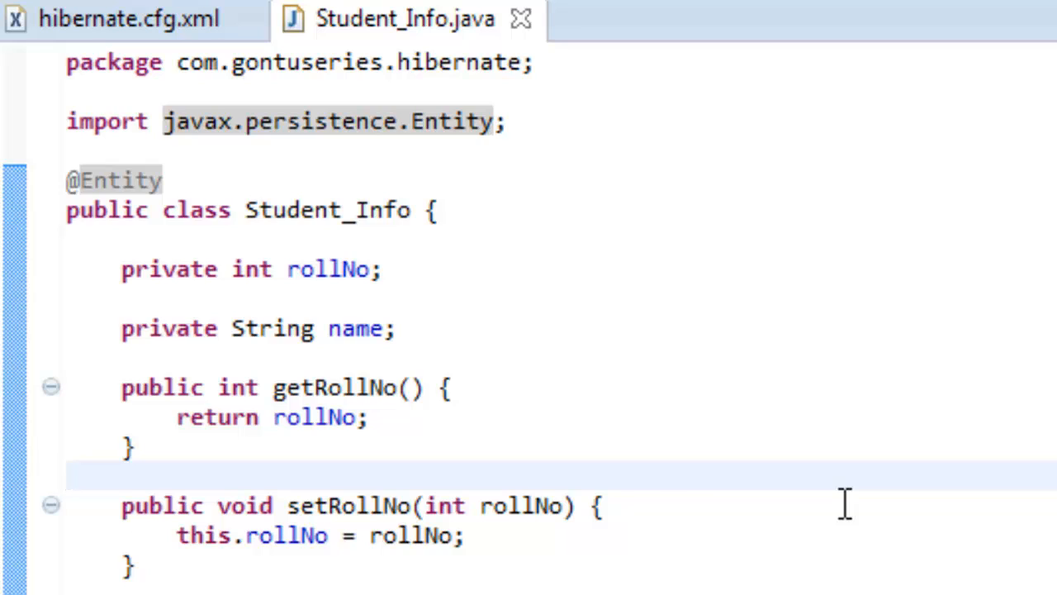
{"action": "mouse_move", "coordinate": [281, 328]}
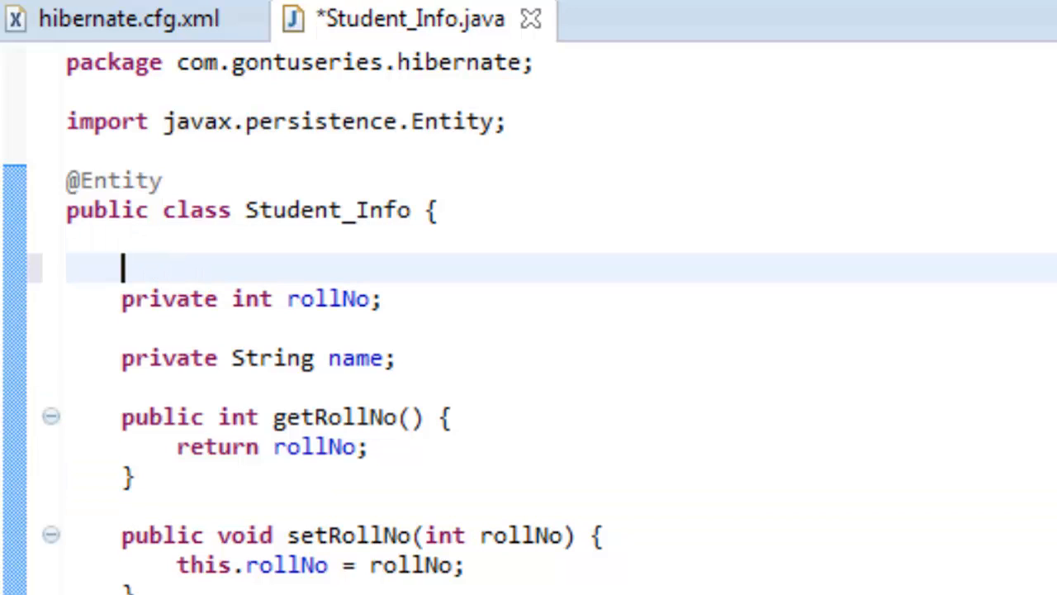
{"action": "type", "text": "@"}
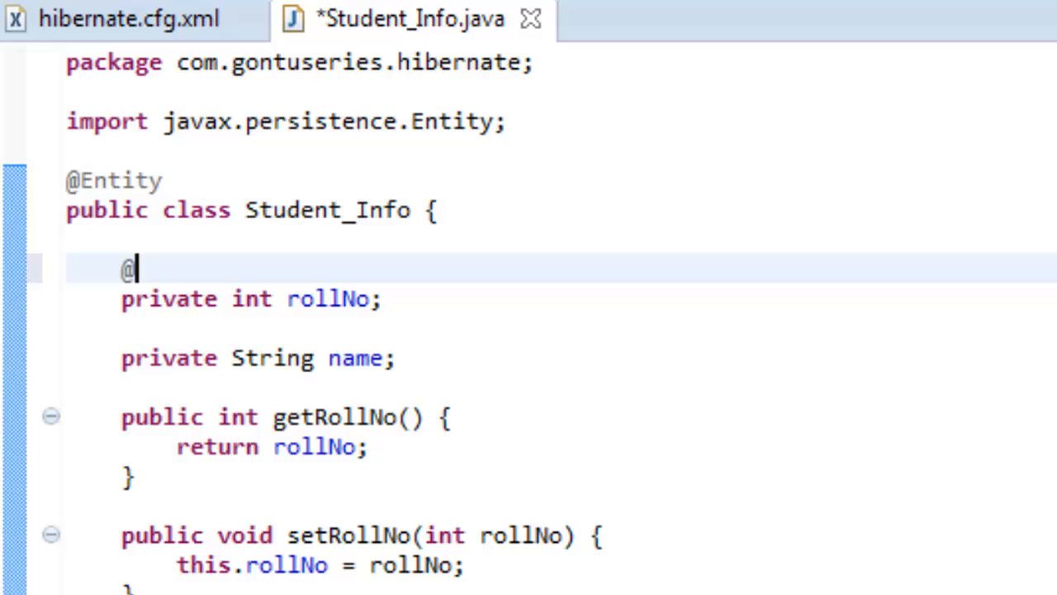
{"action": "type", "text": "Id"}
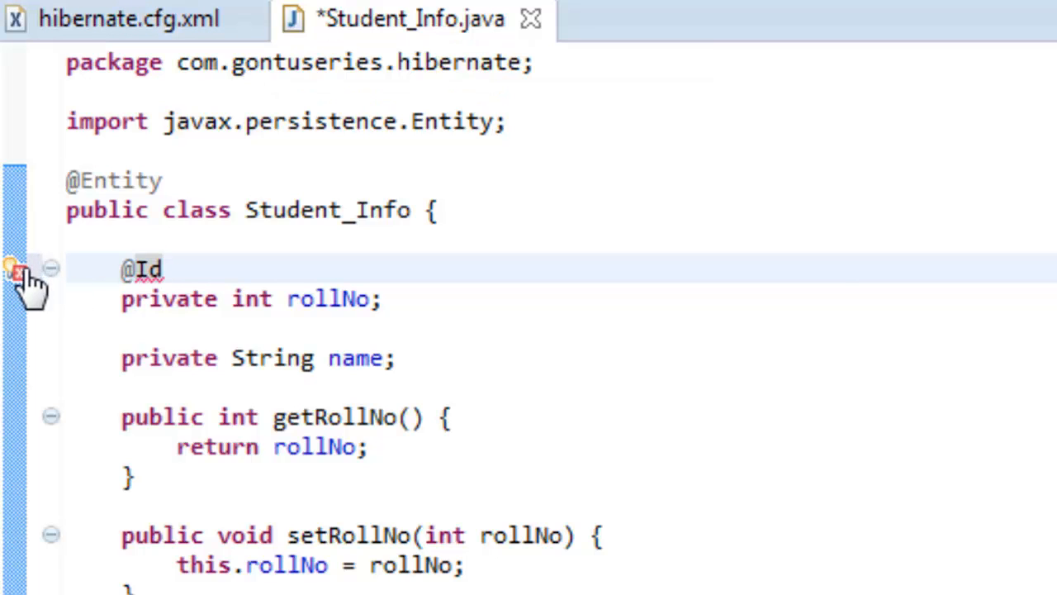
{"action": "left_click", "coordinate": [17, 268]}
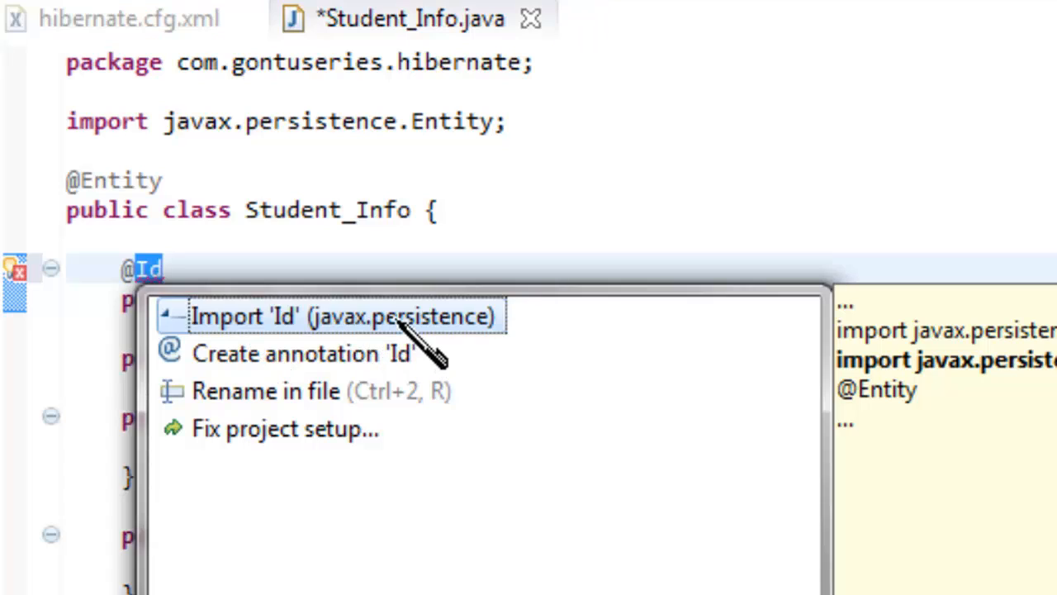
{"action": "left_click", "coordinate": [330, 316]}
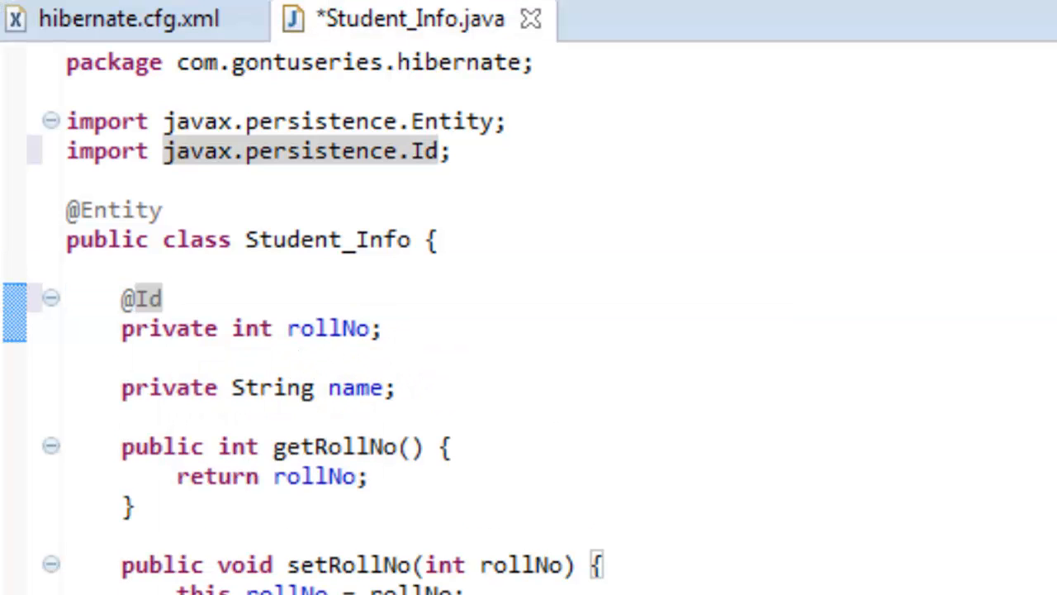
{"action": "key", "text": "ctrl+s"}
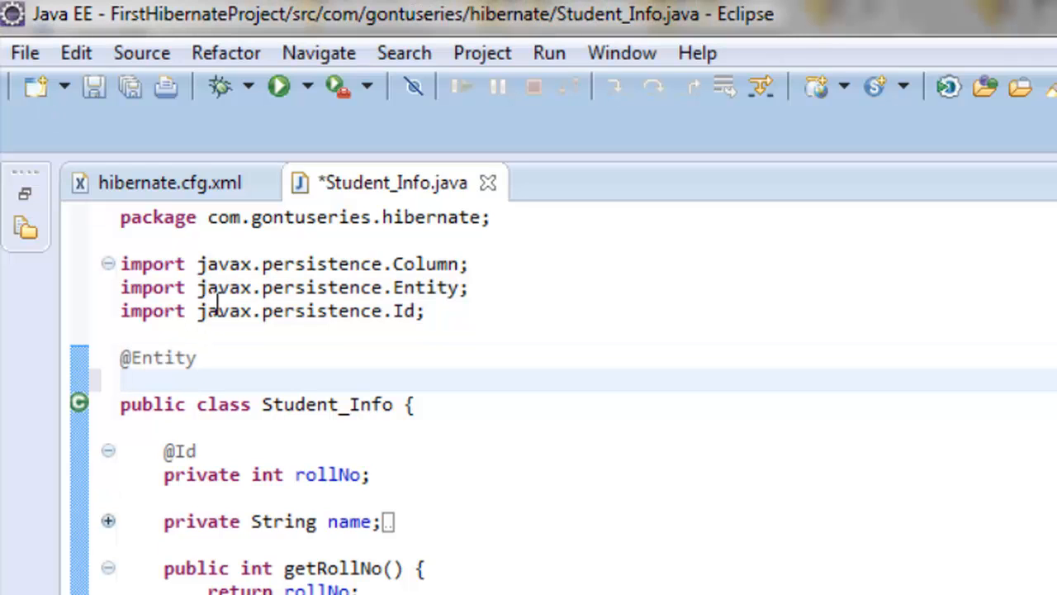
{"action": "type", "text": "@"}
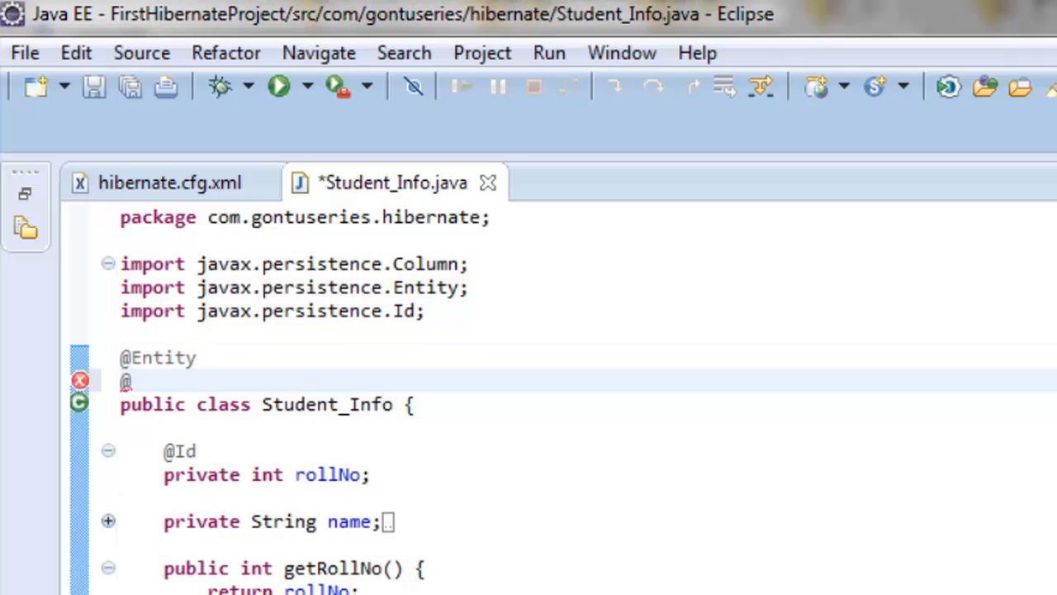
{"action": "type", "text": "Tab"}
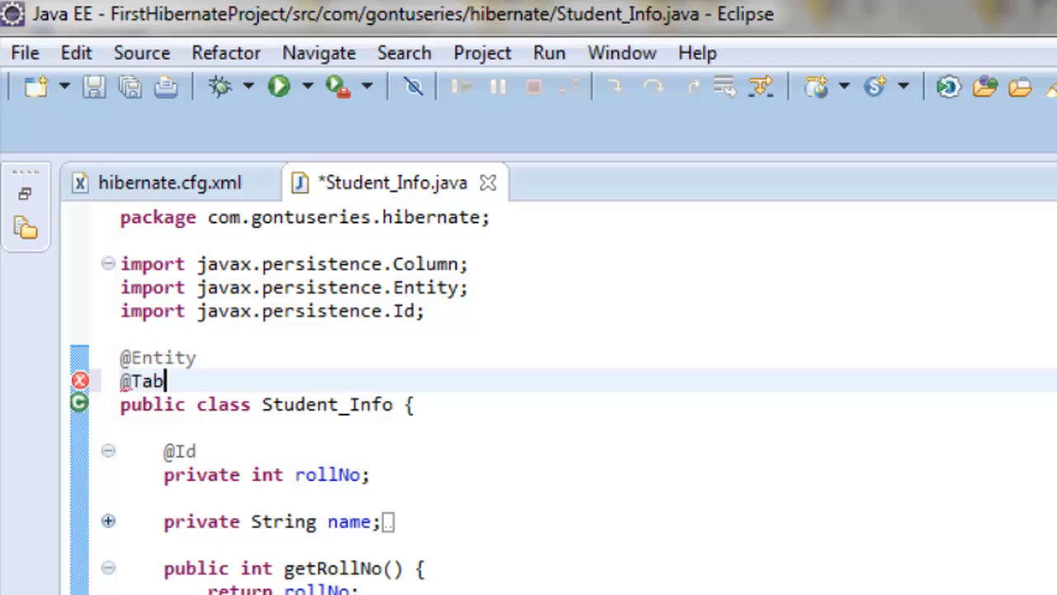
{"action": "type", "text": "le()"}
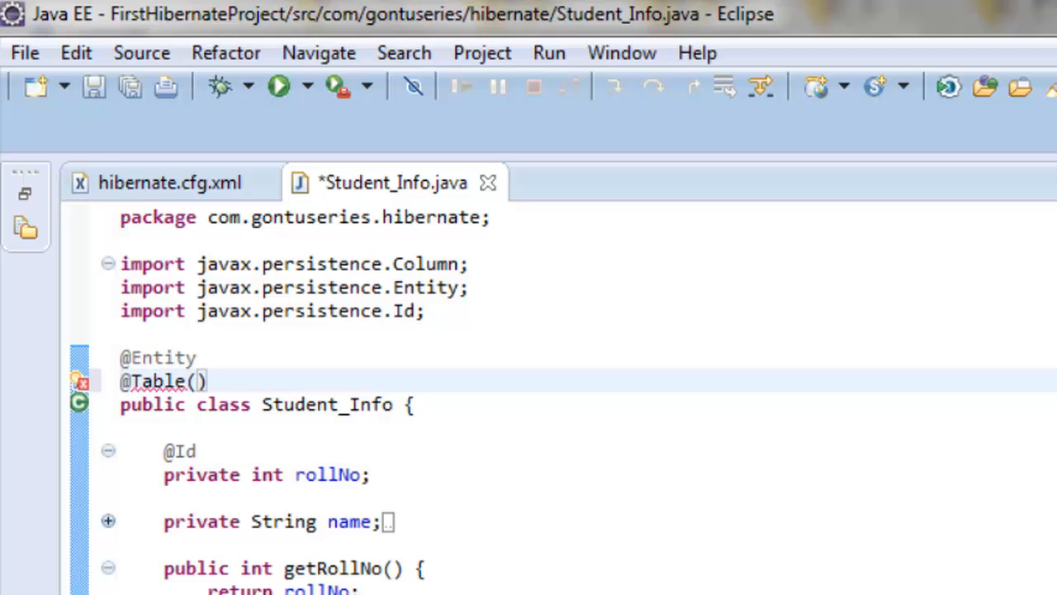
{"action": "type", "text": "name=\""}
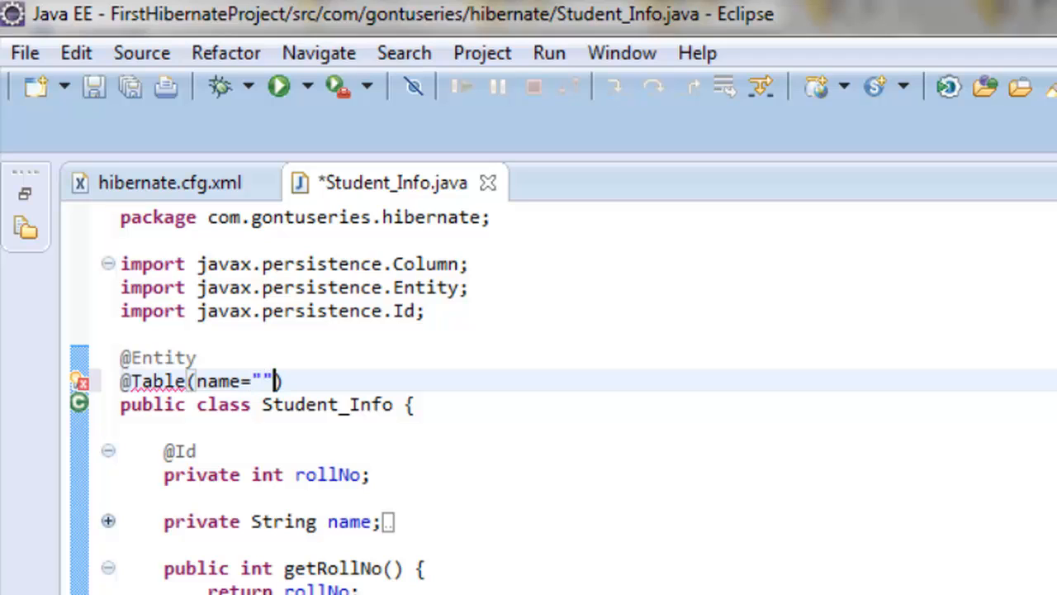
{"action": "type", "text": "S"}
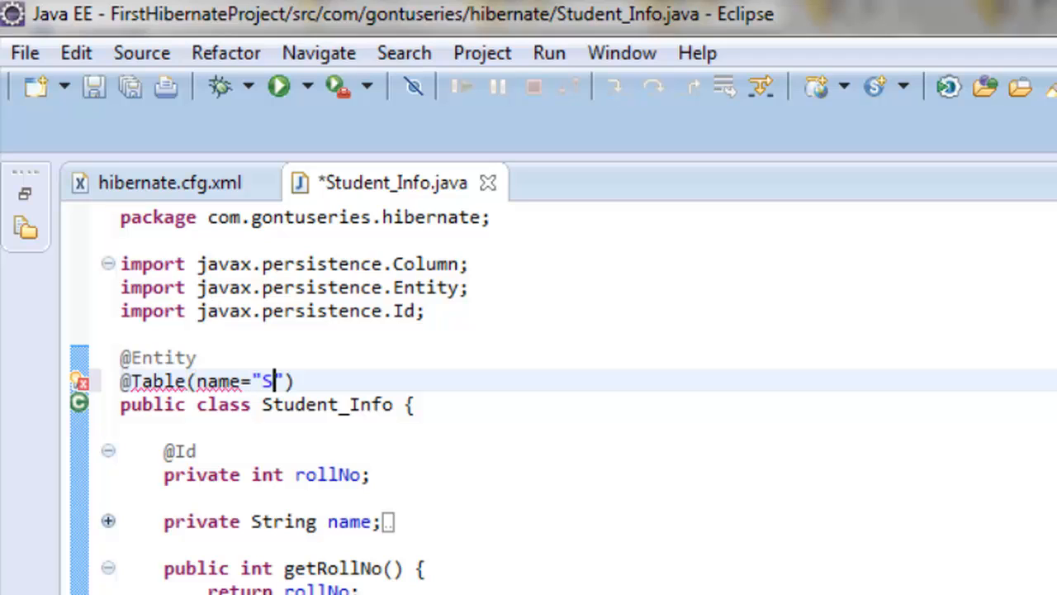
{"action": "type", "text": "TUDENT"}
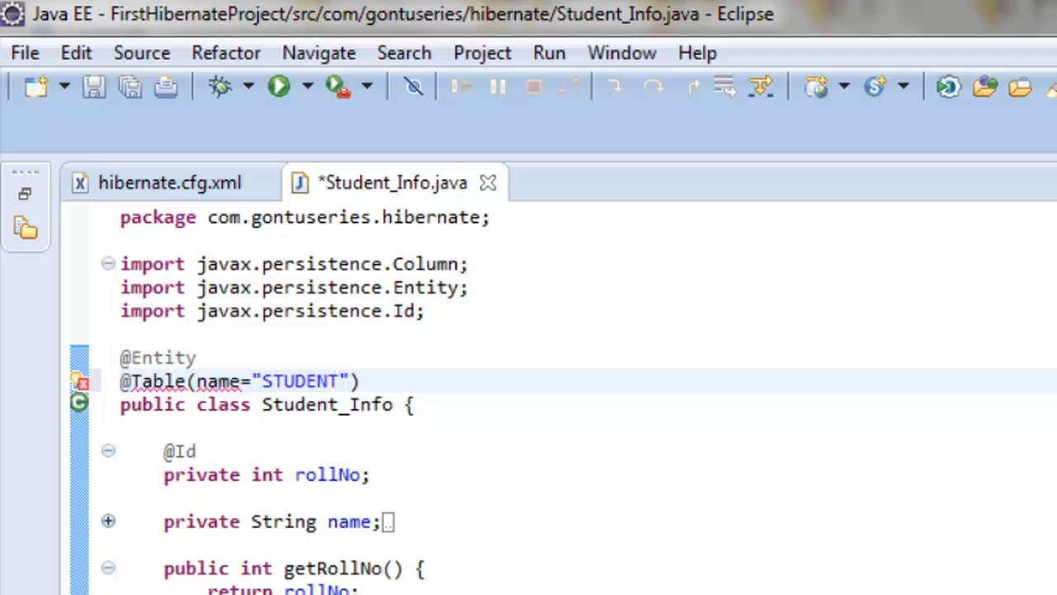
{"action": "type", "text": "_"}
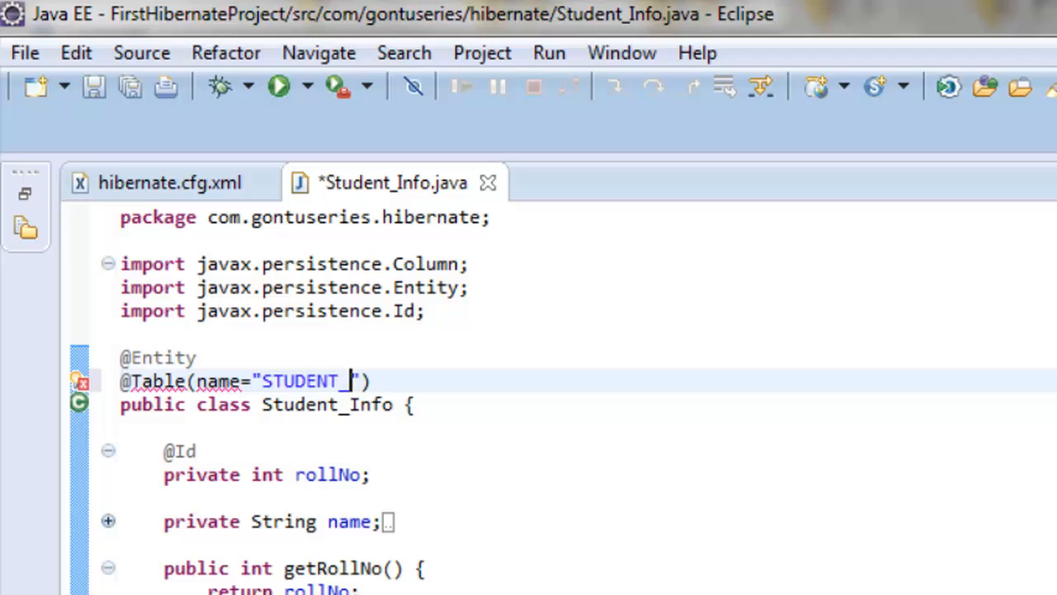
{"action": "type", "text": "INFORMATION"}
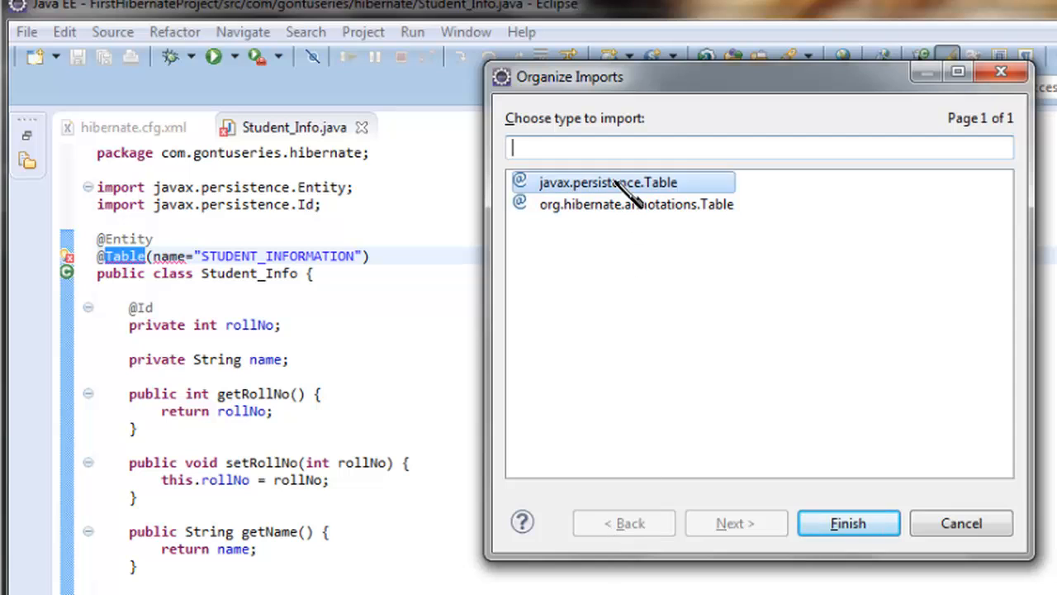
- Import javax.persistence.Table and save the entity class
{"action": "left_click", "coordinate": [848, 523]}
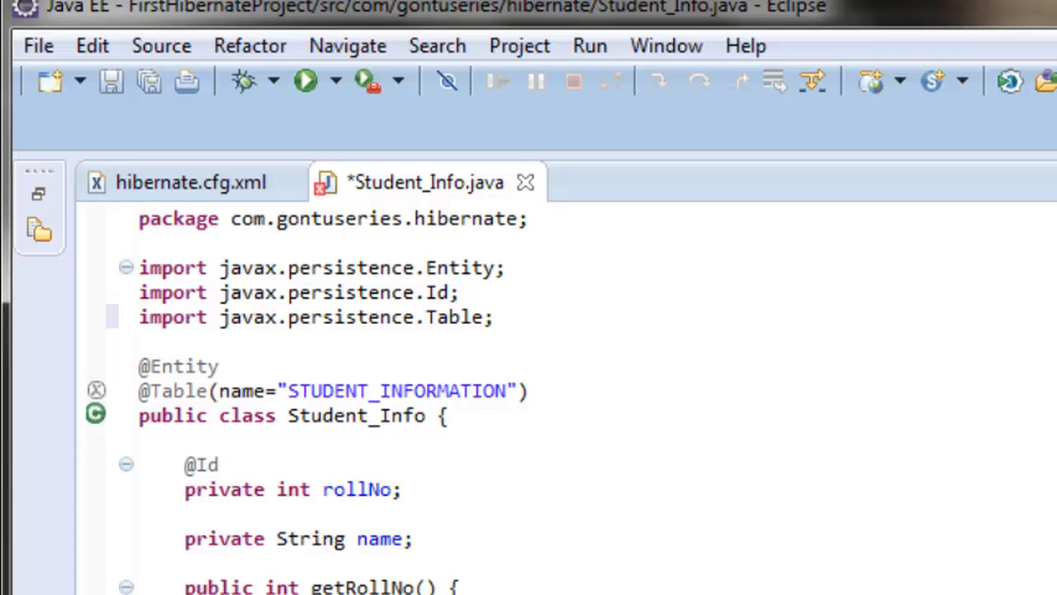
{"action": "key", "text": "ctrl+s"}
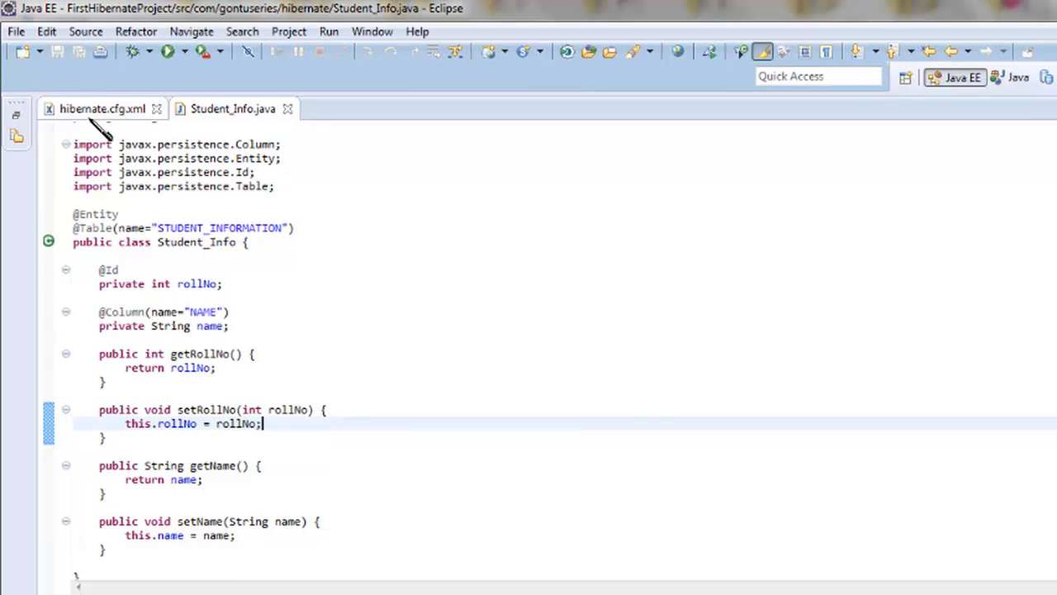
- Set the hibernate.cfg.xml mapping class to com.gontuseries.hibernate.Student_Info and return to the entity class
{"action": "left_click", "coordinate": [103, 108]}
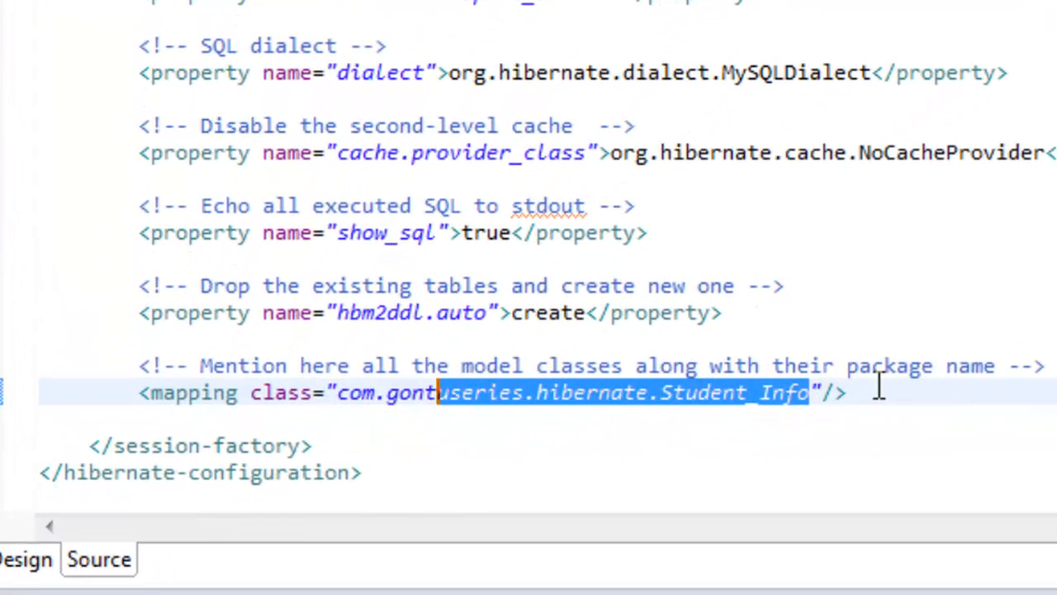
{"action": "key", "text": "Delete"}
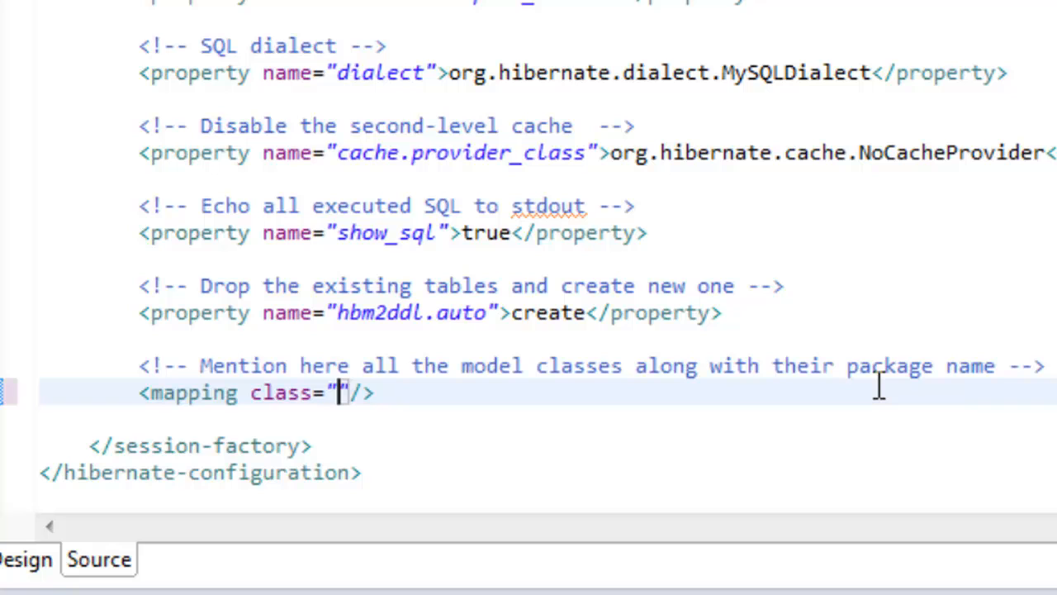
{"action": "type", "text": "c"}
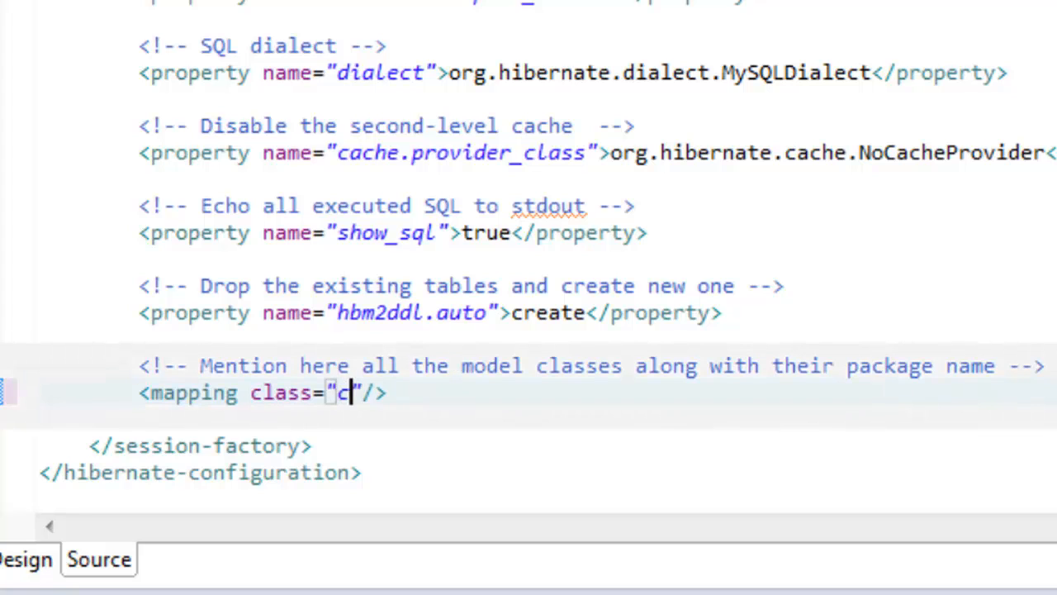
{"action": "type", "text": "om.gontuseries.hib"}
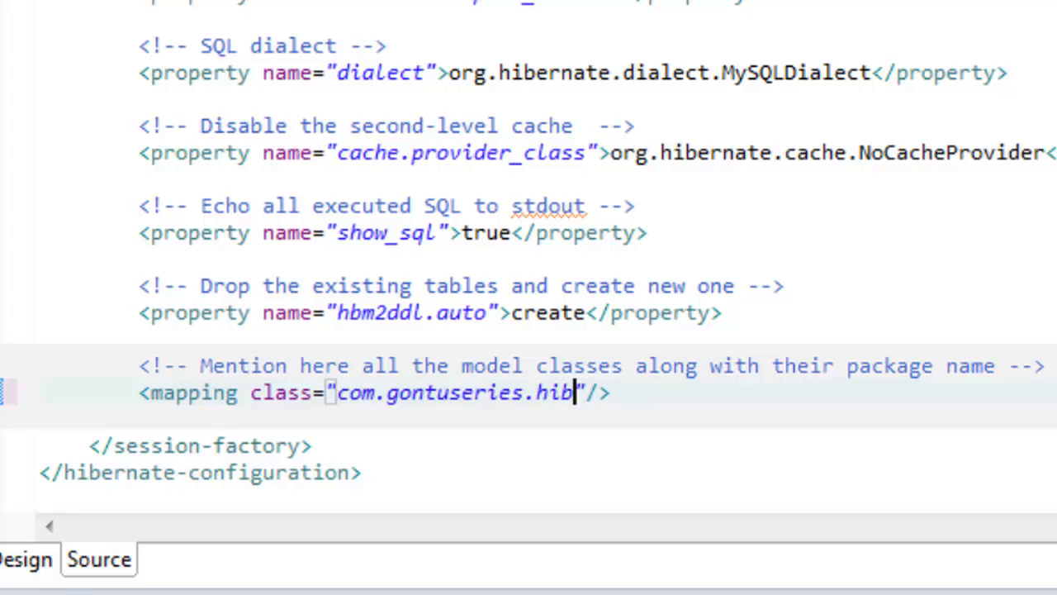
{"action": "type", "text": "ernate."}
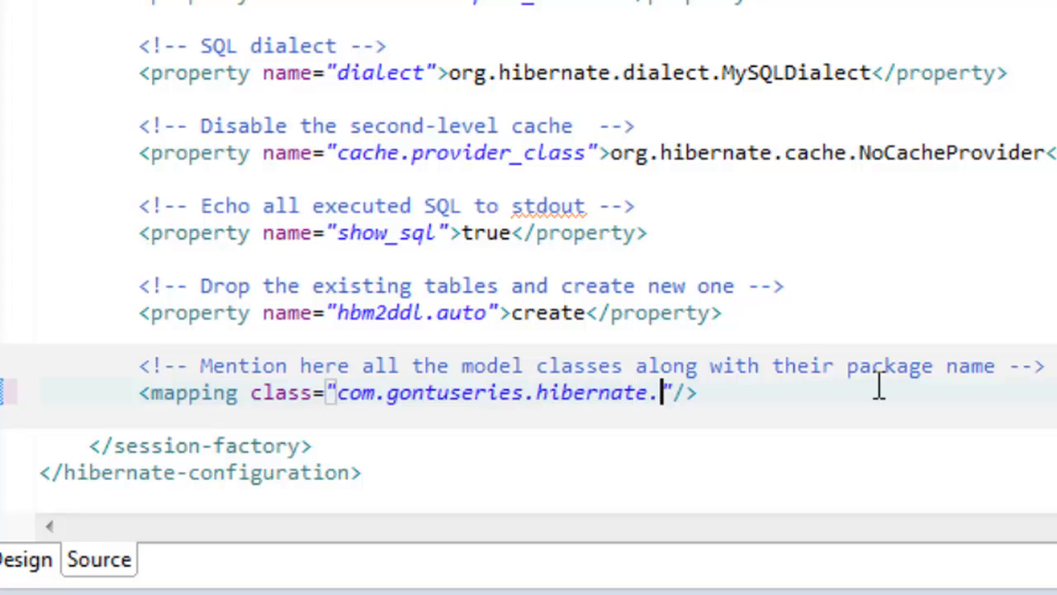
{"action": "type", "text": "Student"}
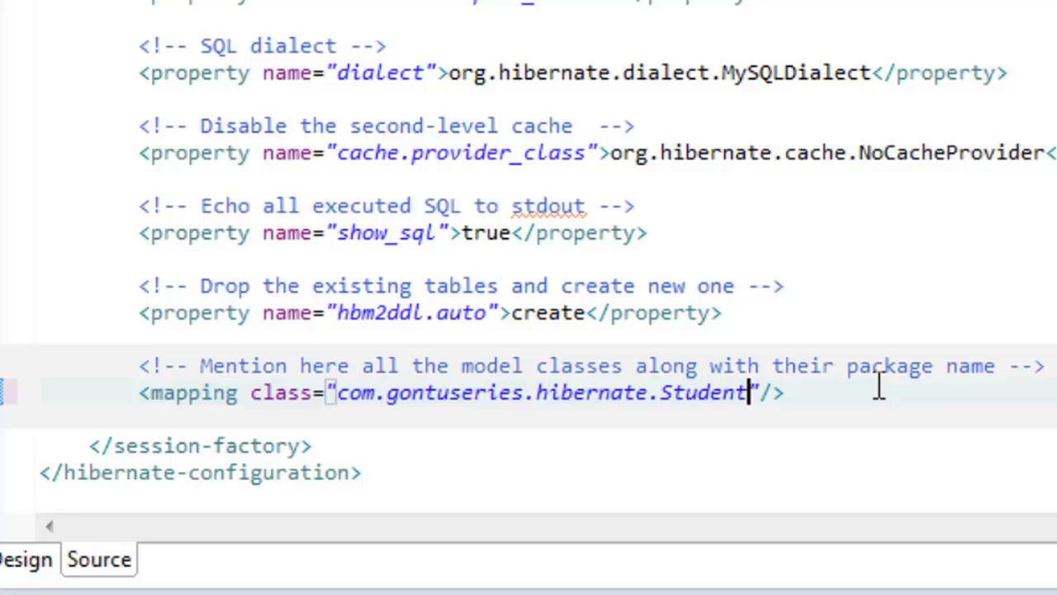
{"action": "type", "text": "_Info"}
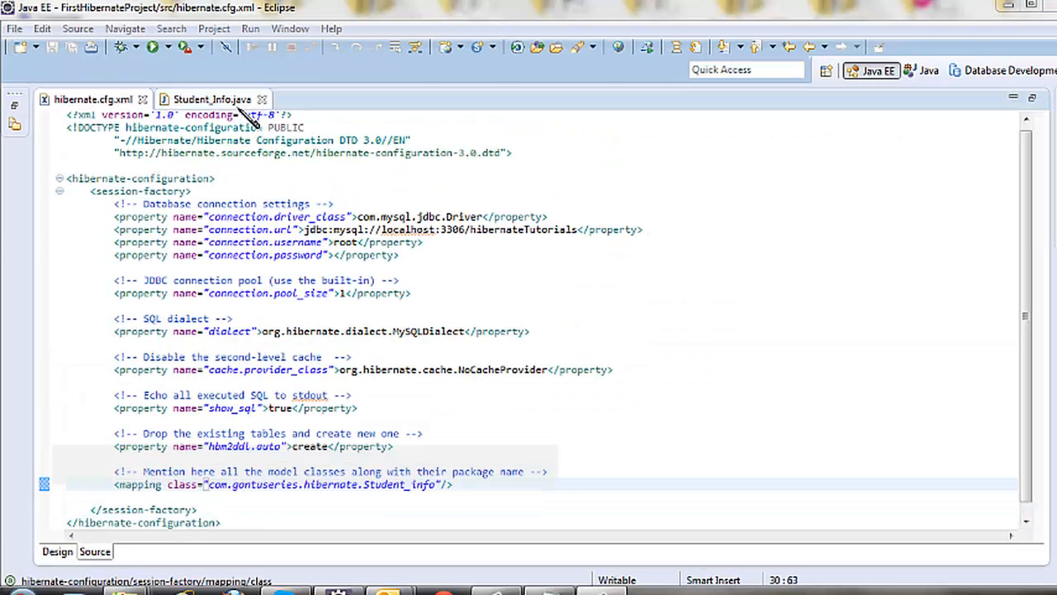
{"action": "left_click", "coordinate": [211, 99]}
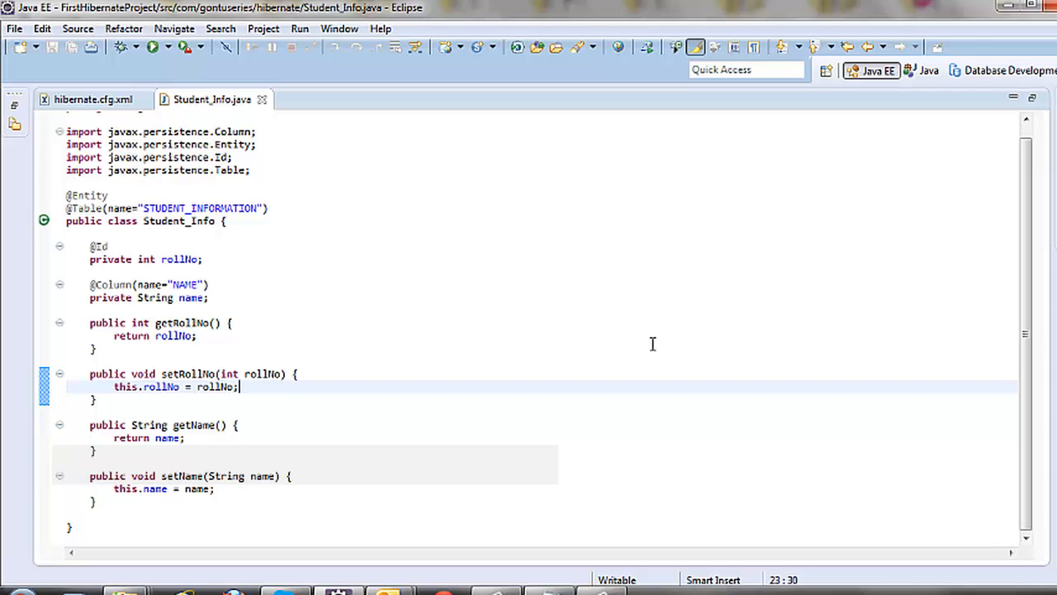